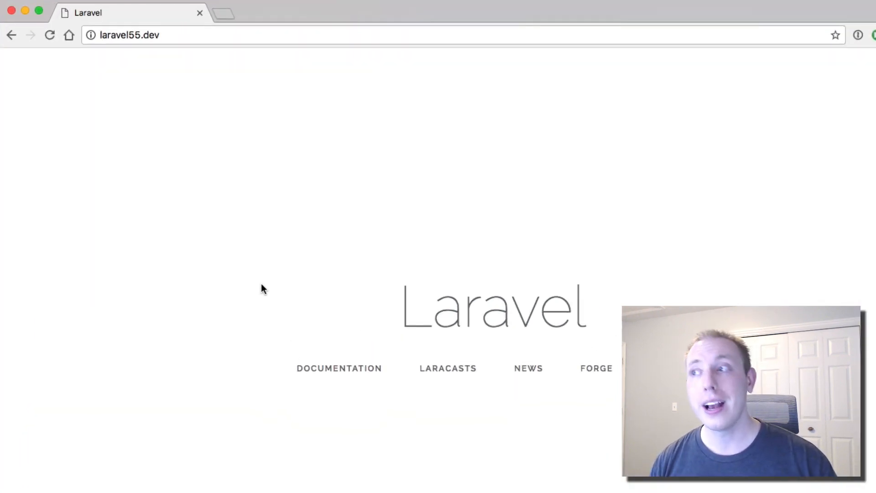
Navigate Chrome to laravel55.dev/hello from the address bar suggestion
left_click(128, 35)
type("/")
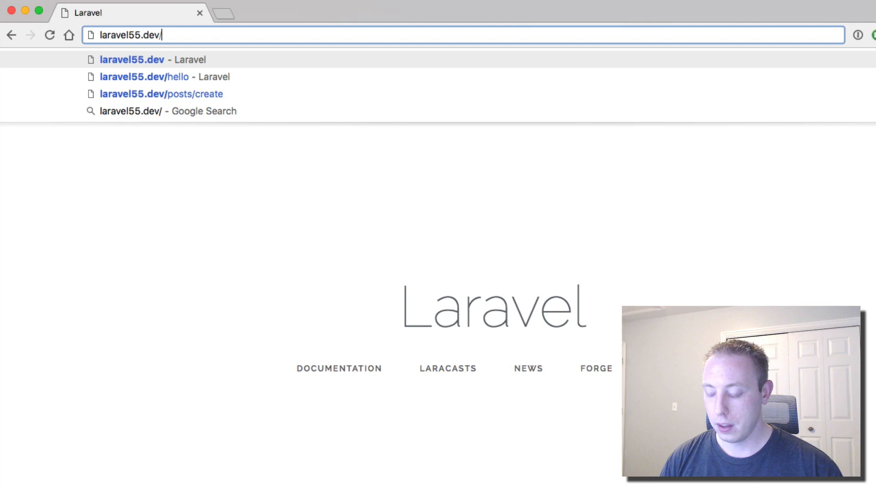
type("hello")
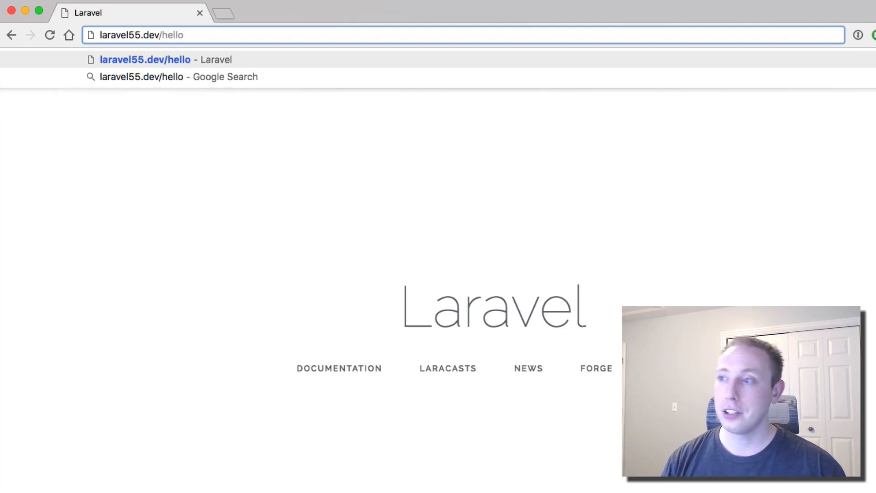
double_click(171, 35)
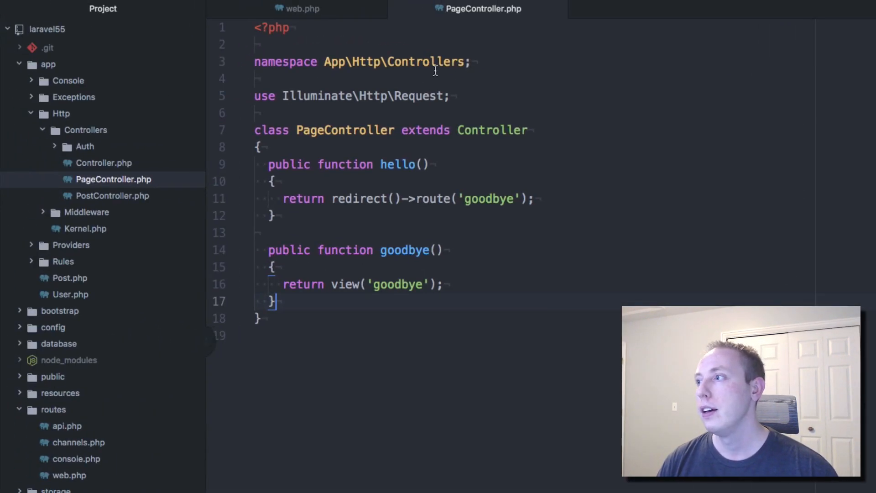
Review web.php's named routes and PageController's hello method with the tree view hidden
left_click(302, 9)
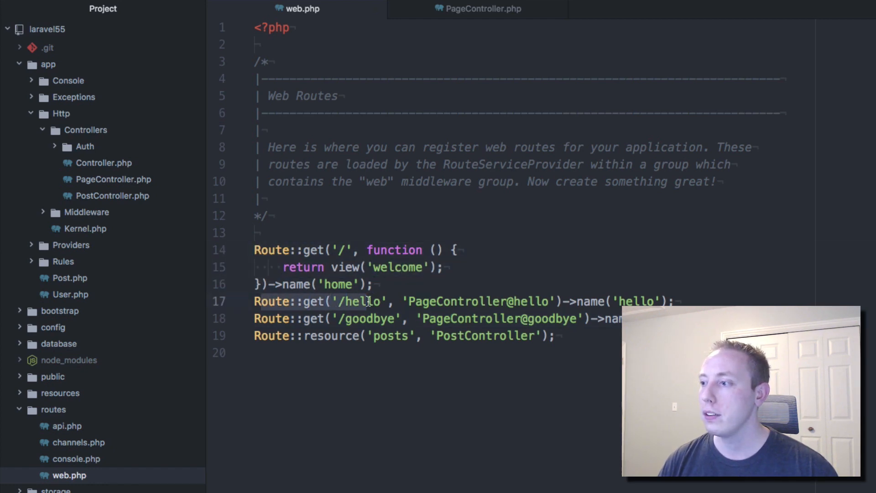
left_click(367, 301)
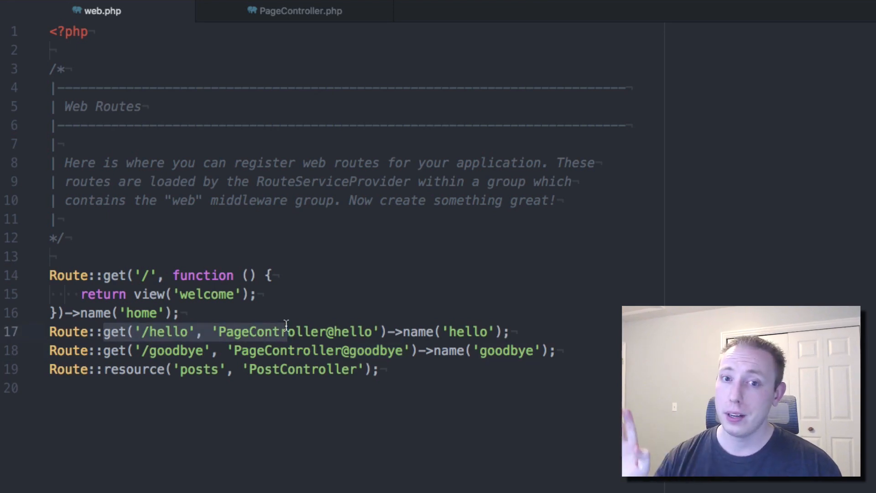
left_click(300, 11)
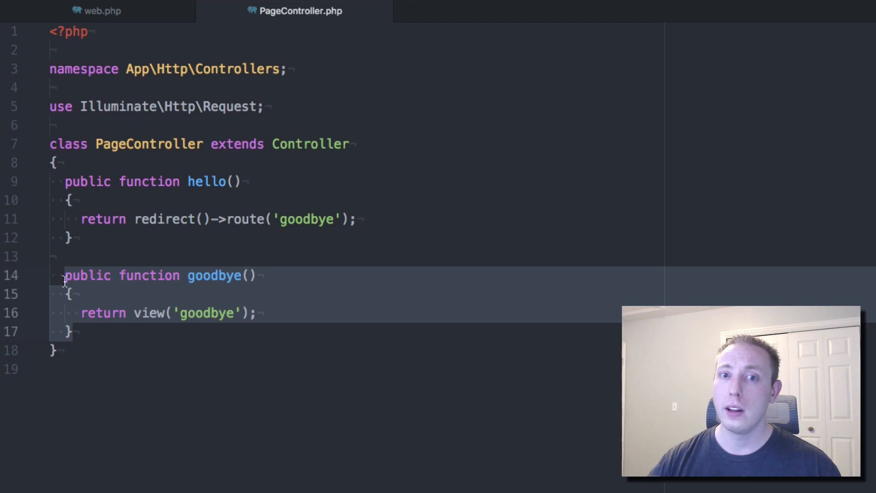
left_click(50, 181)
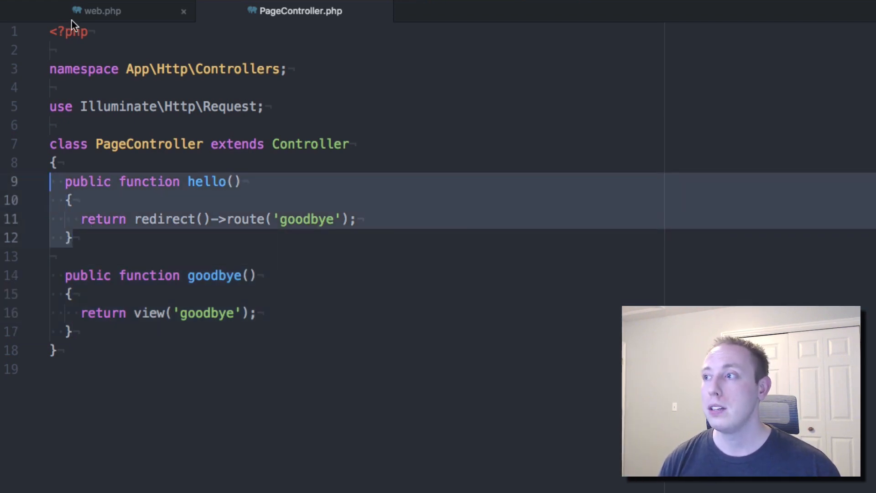
Return to web.php and start overwriting the get method on the /hello route
left_click(102, 11)
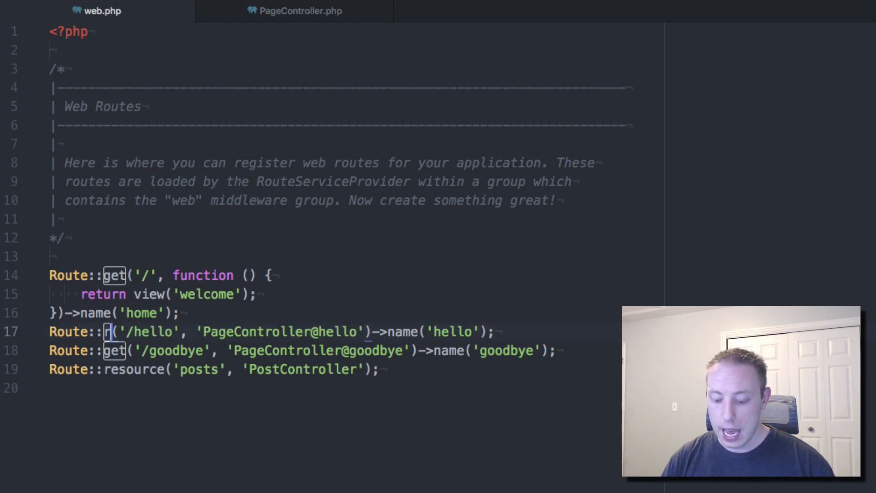
Rewrite /hello as Route::redirect('/hello', '/goodbye', 301) keeping the 'hello' name
type("redirect")
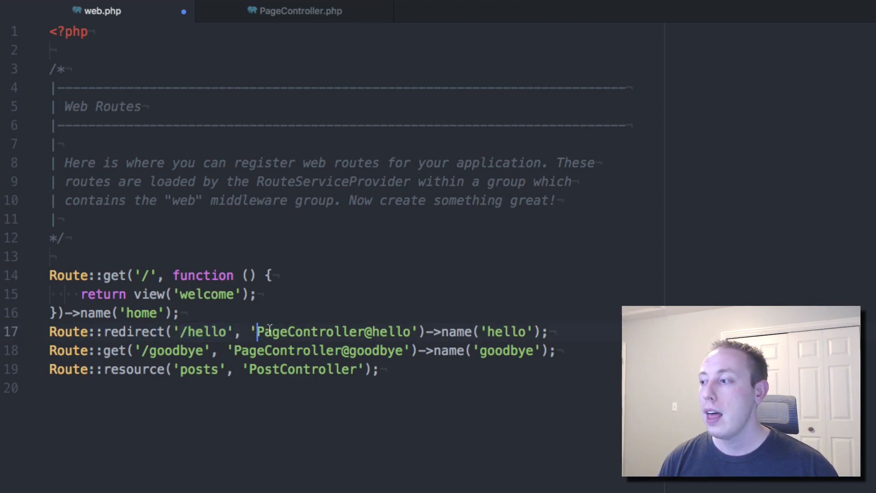
double_click(334, 331)
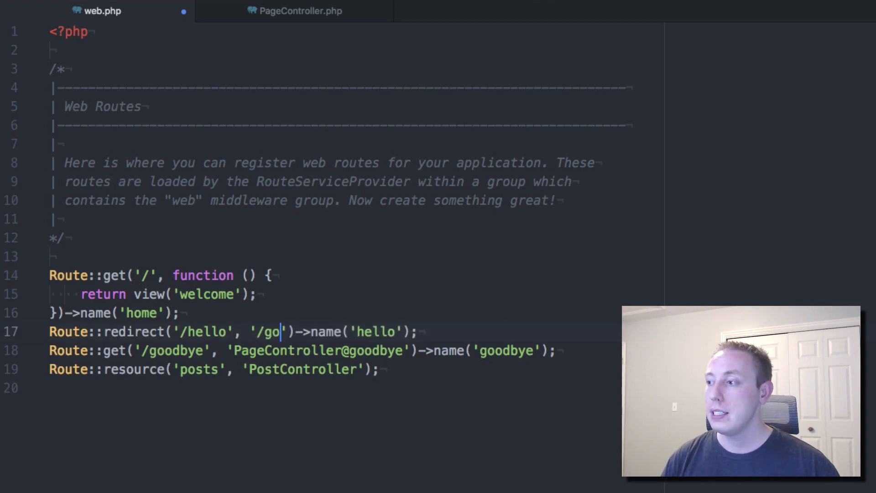
type("odbye")
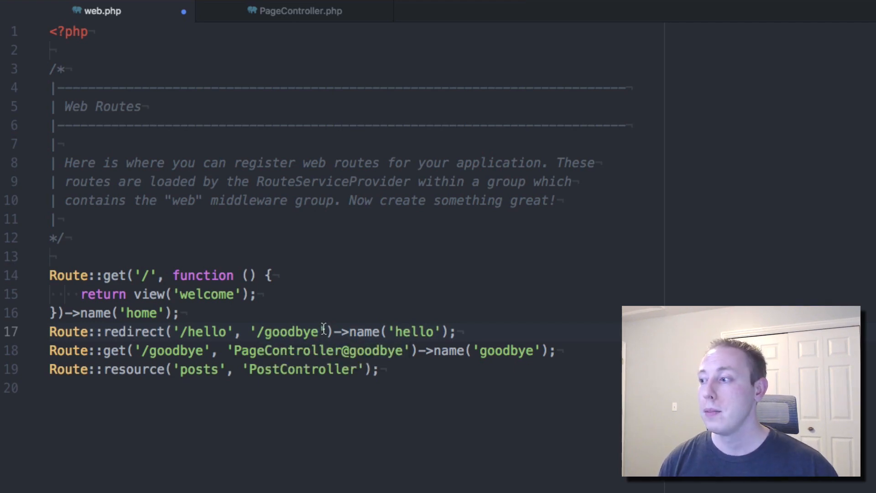
type(",")
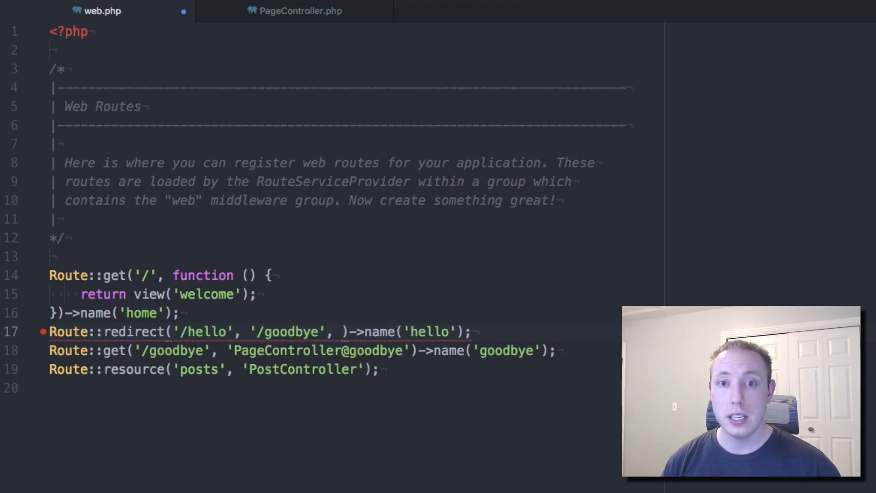
type("301")
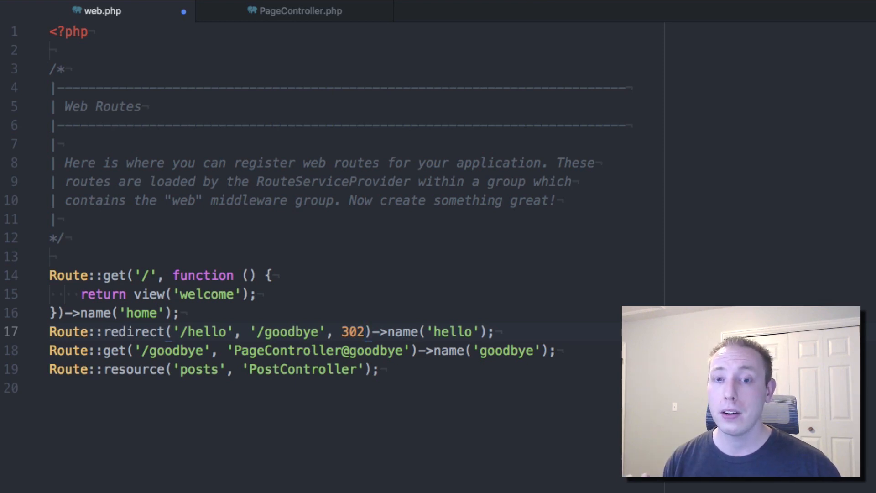
left_click(366, 331)
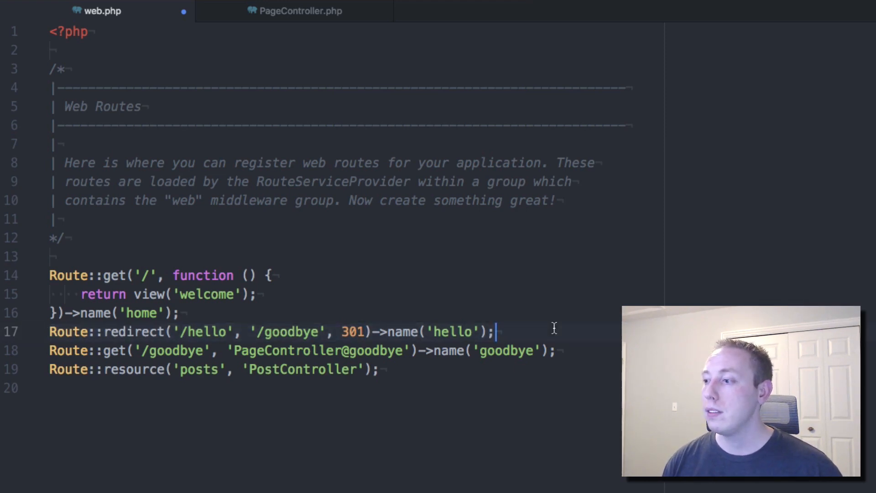
Point out redirect and goodbye in web.php, then delete the hello() method from PageController
double_click(133, 331)
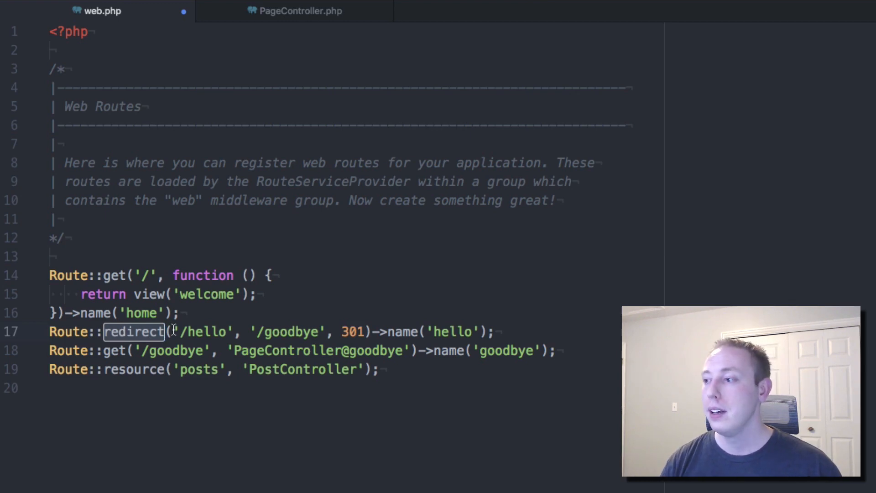
double_click(208, 332)
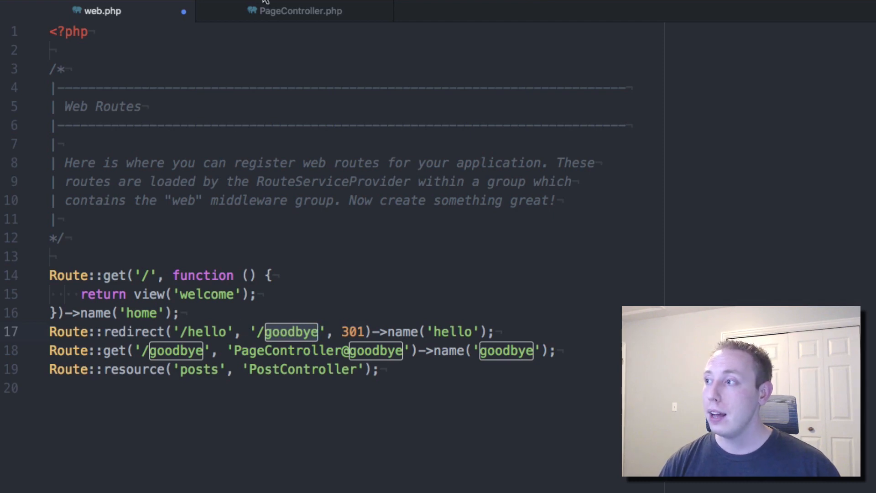
left_click(295, 11)
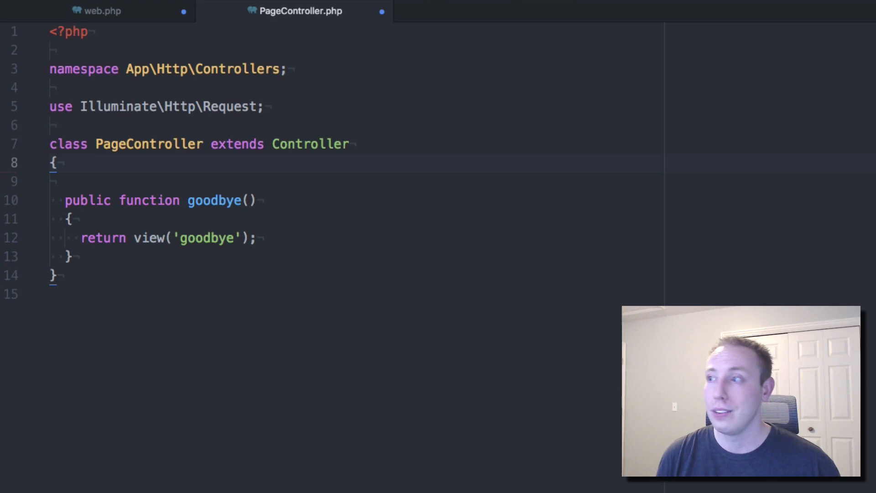
Delete the goodbye() method from PageController, leaving an empty class, and return to web.php
left_click(103, 11)
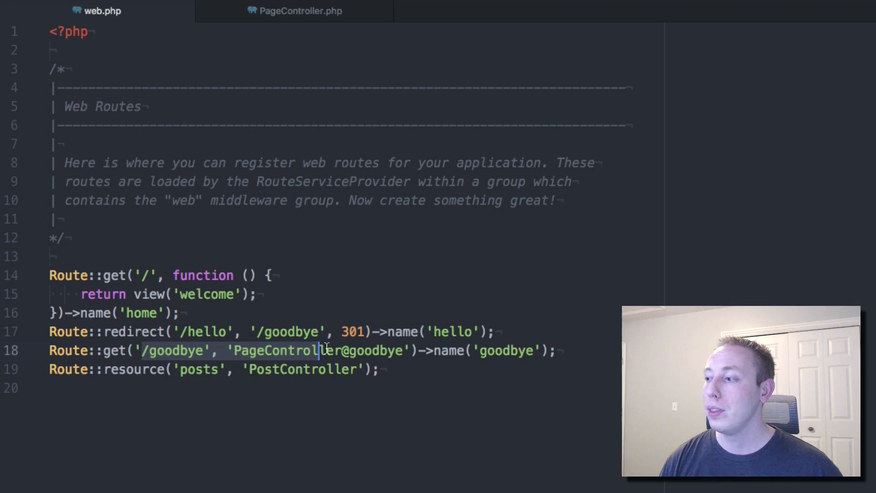
left_click(295, 11)
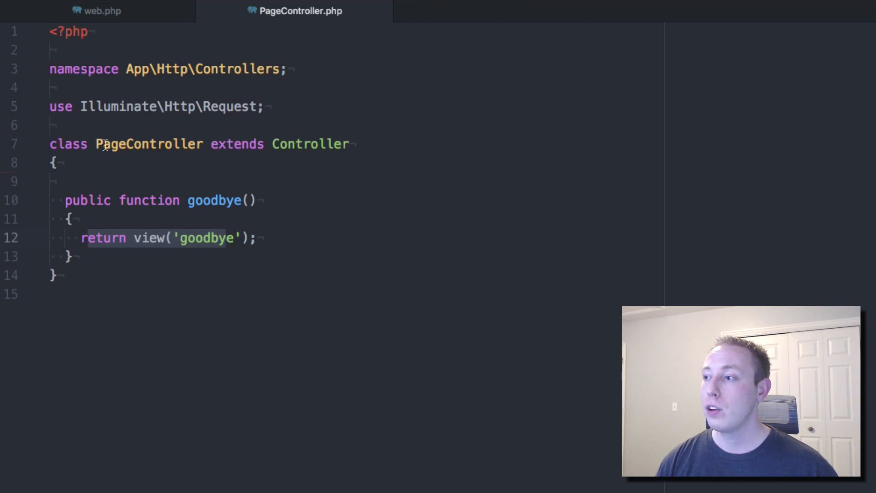
double_click(149, 144)
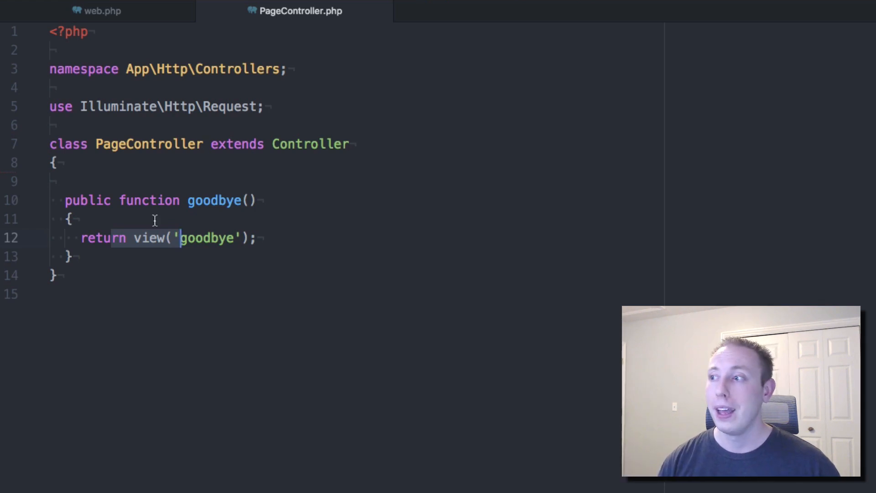
double_click(149, 143)
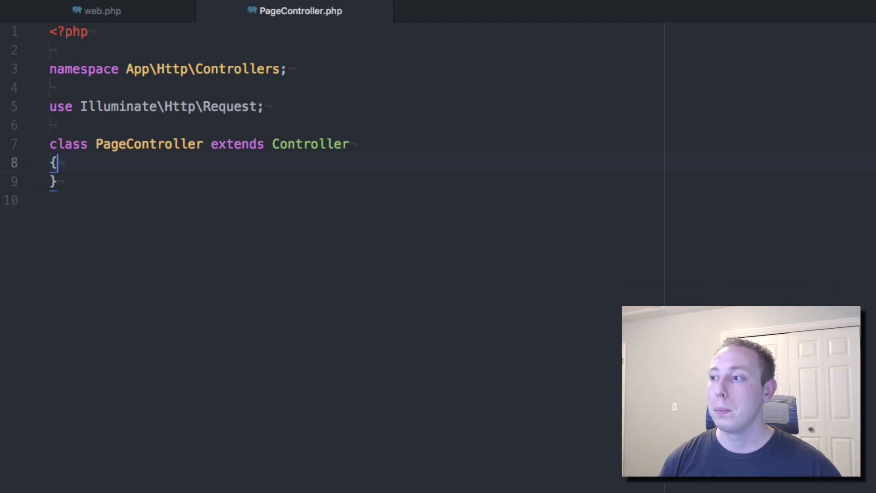
left_click(96, 11)
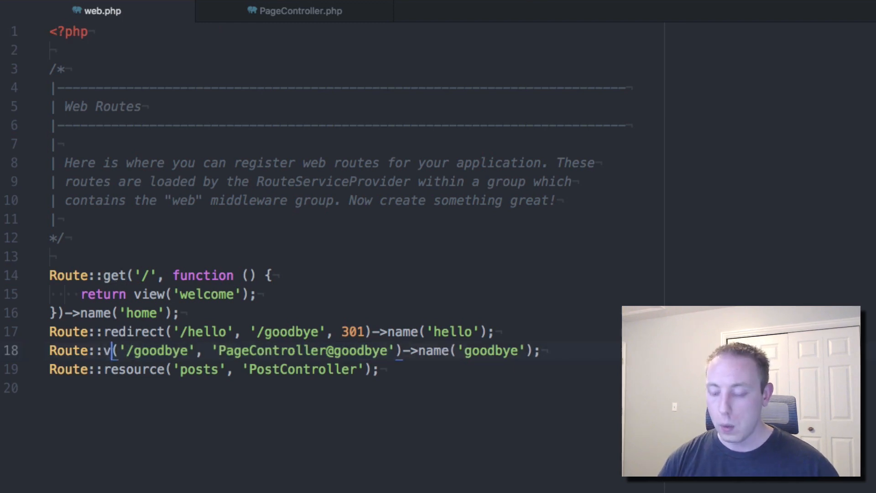
Change /goodbye to Route::view('/goodbye', 'goodbye') still named 'goodbye'
type("iew")
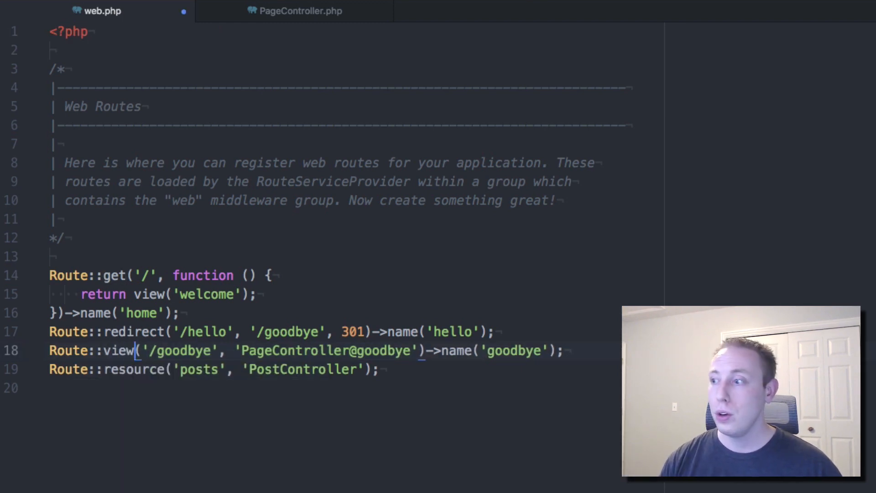
double_click(182, 351)
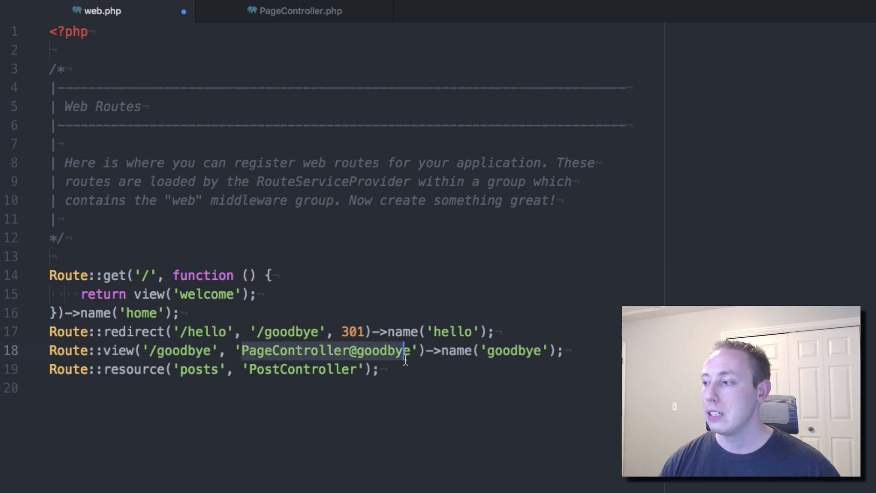
type("goo")
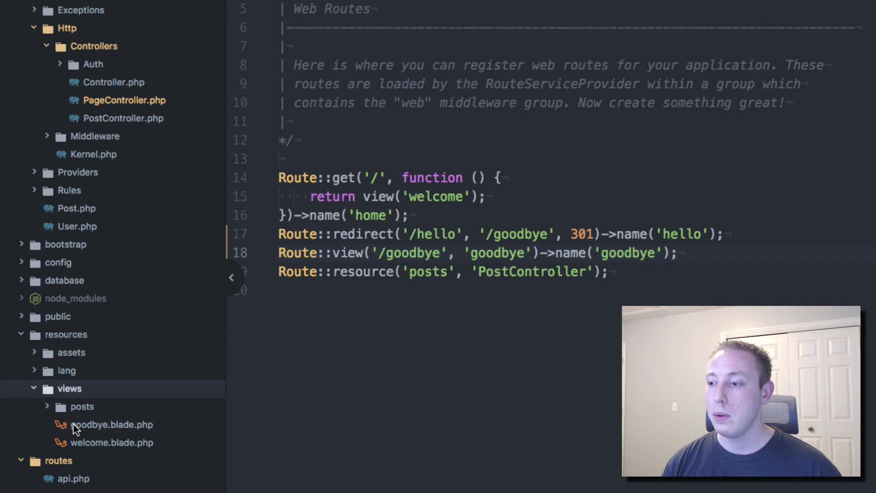
mouse_move(106, 430)
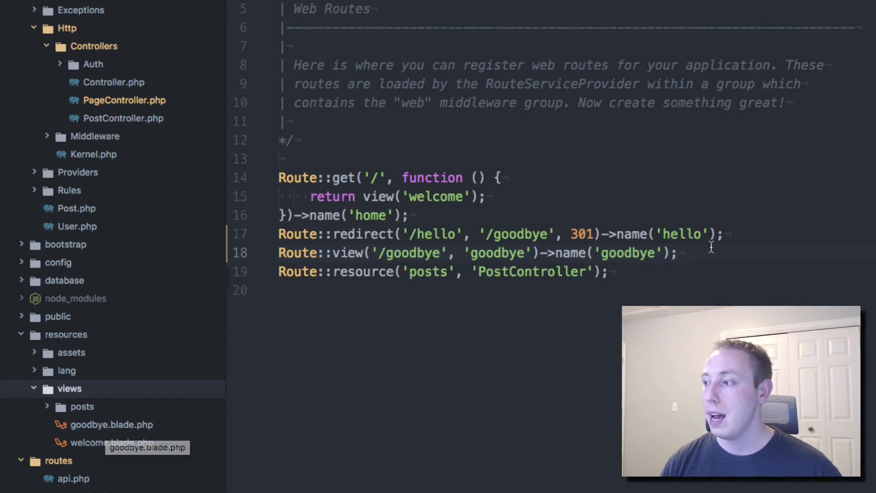
double_click(606, 253)
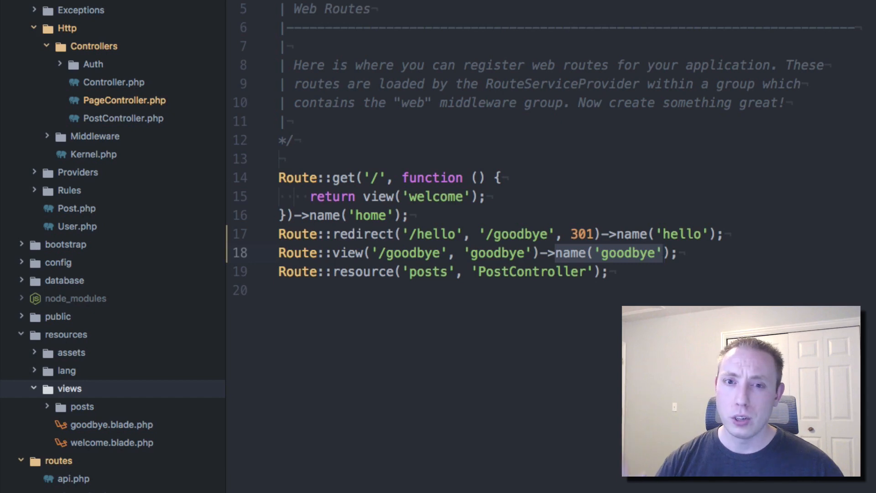
left_click(696, 233)
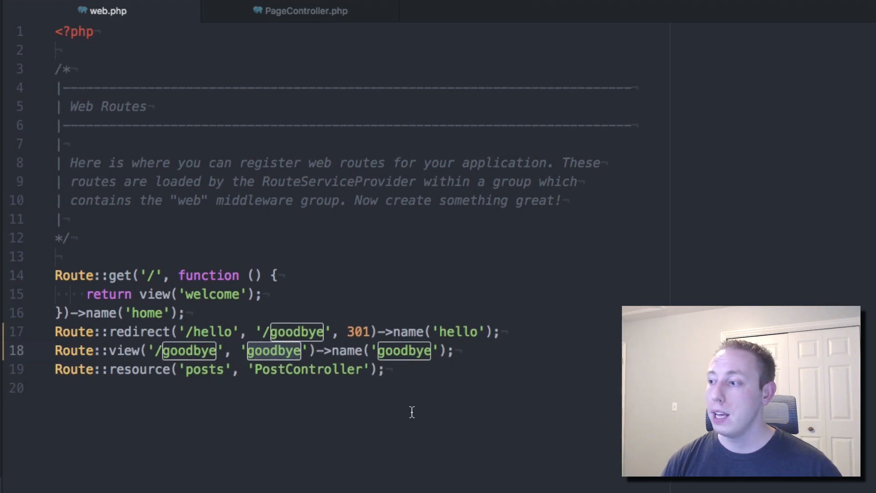
Rewrite the home closure as Route::view('/', 'welcome')->name('home')
type("posts.creat")
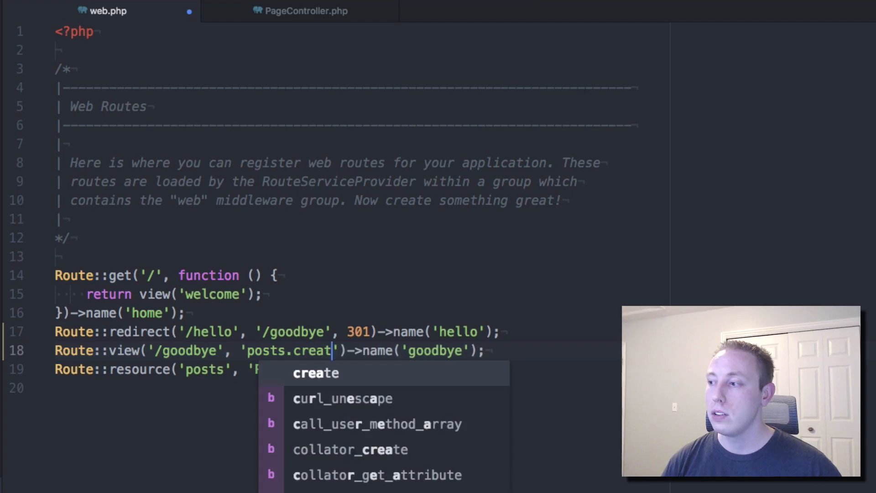
type("e")
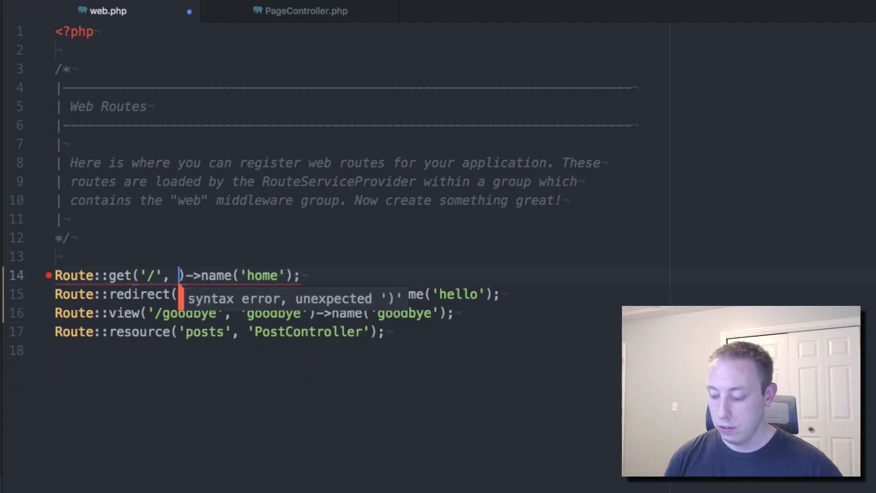
type("'welcome")
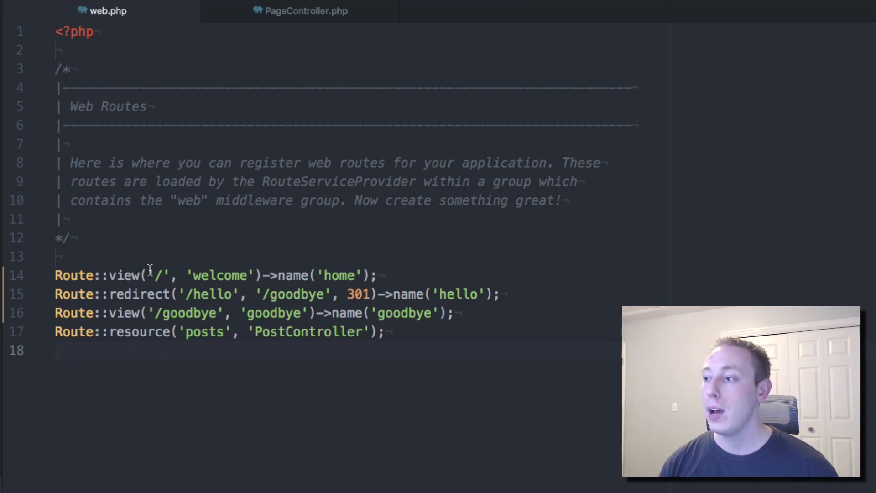
double_click(220, 275)
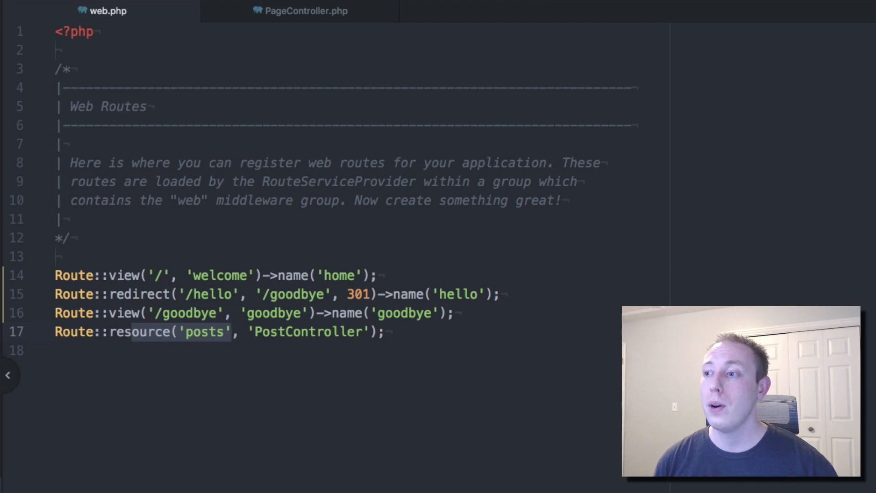
left_click(306, 11)
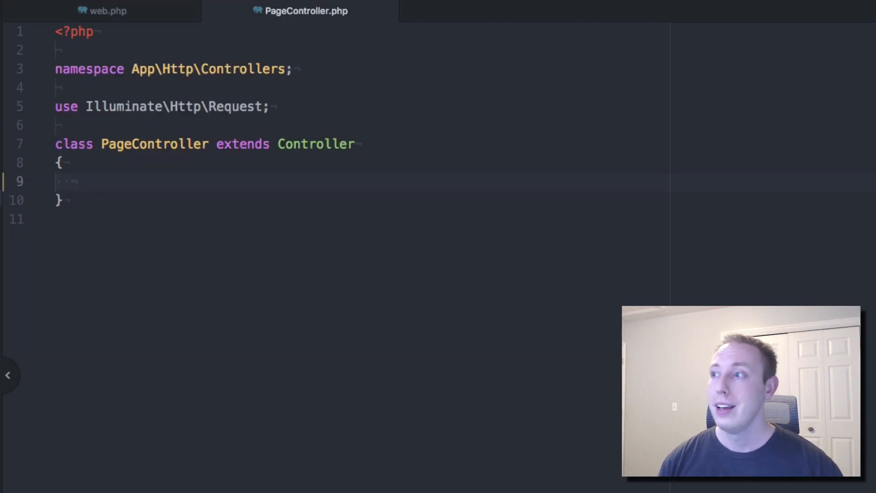
left_click(108, 11)
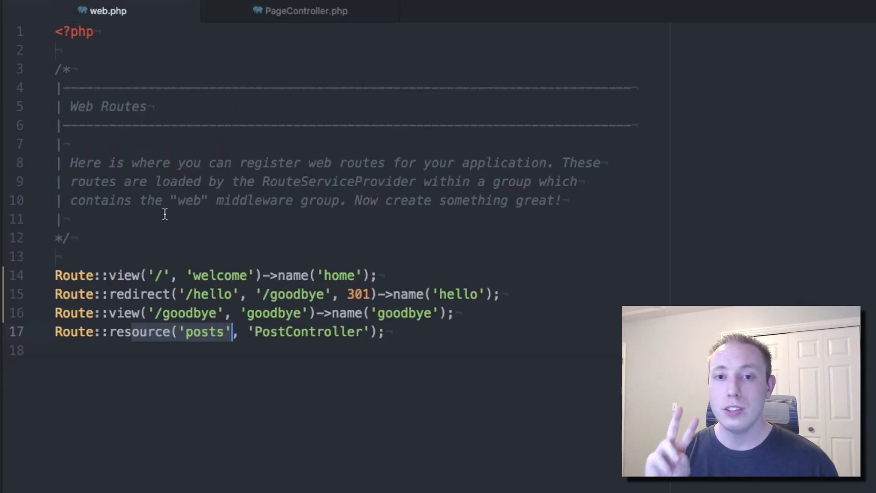